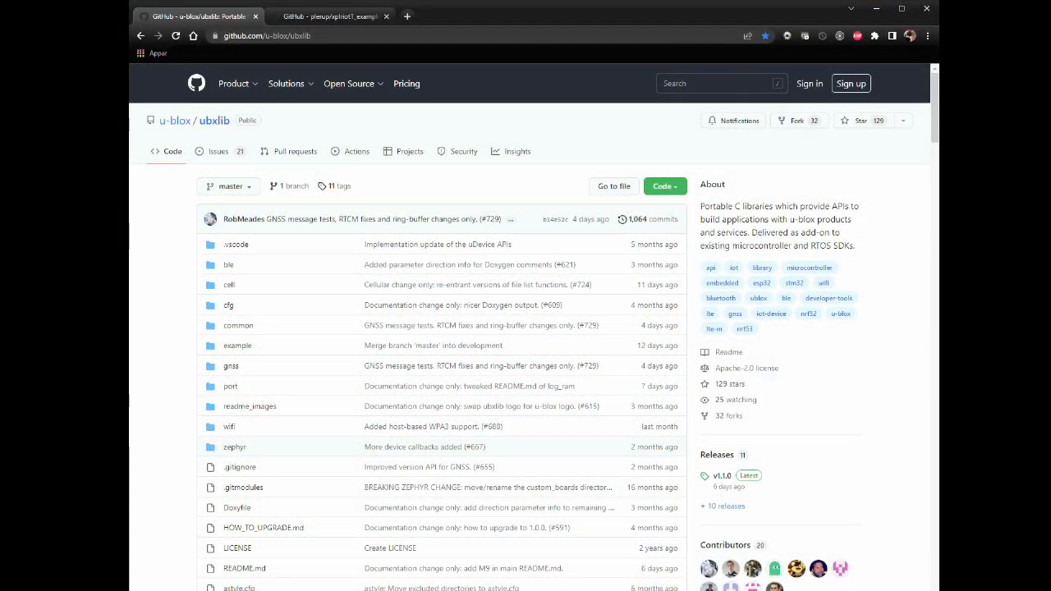
{"action": "mouse_move", "coordinate": [418, 358]}
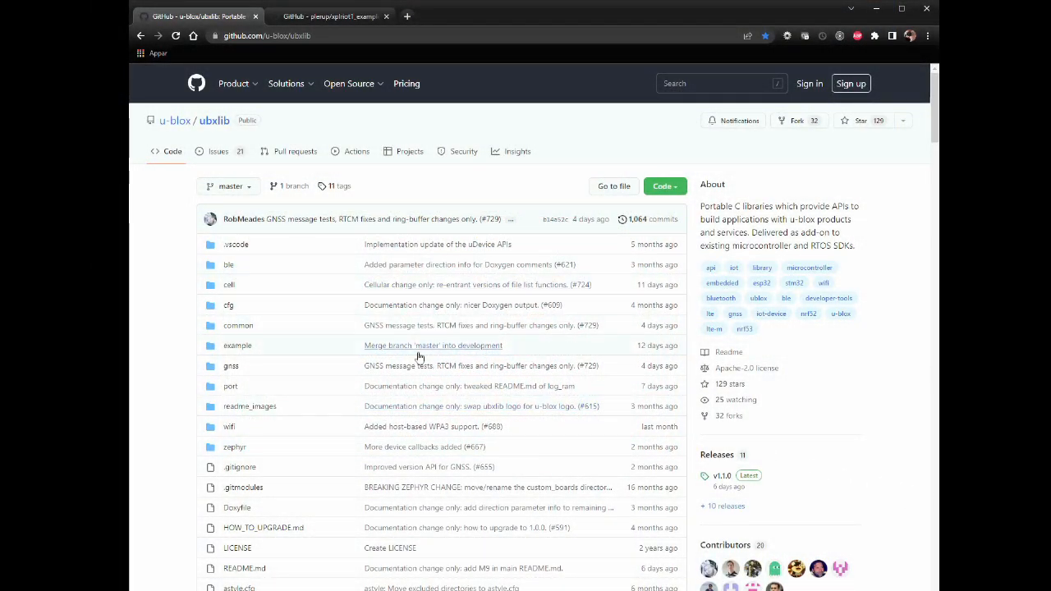
{"action": "mouse_move", "coordinate": [407, 180]}
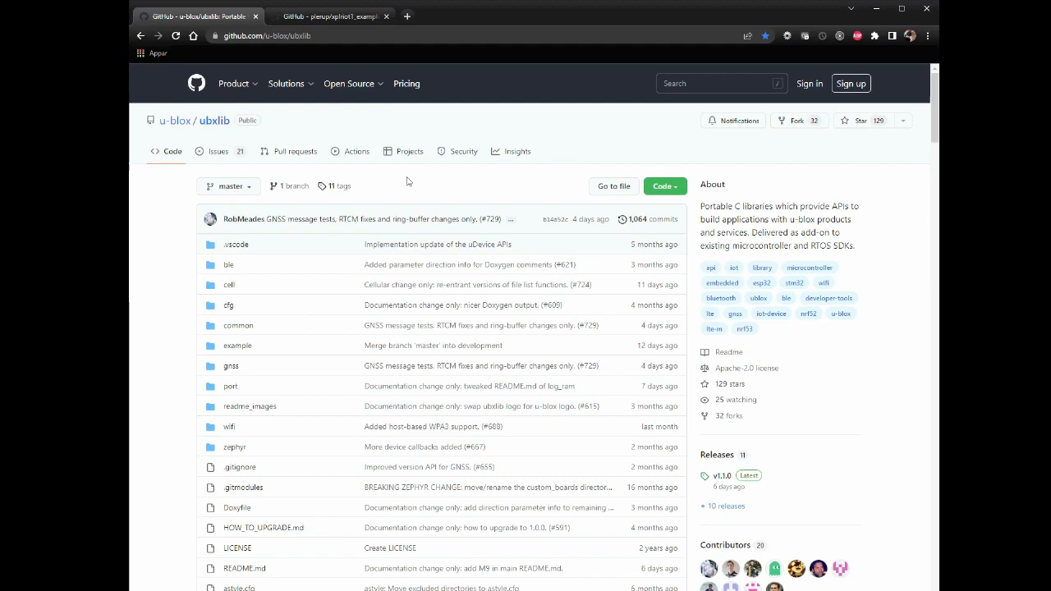
{"action": "mouse_move", "coordinate": [340, 63]}
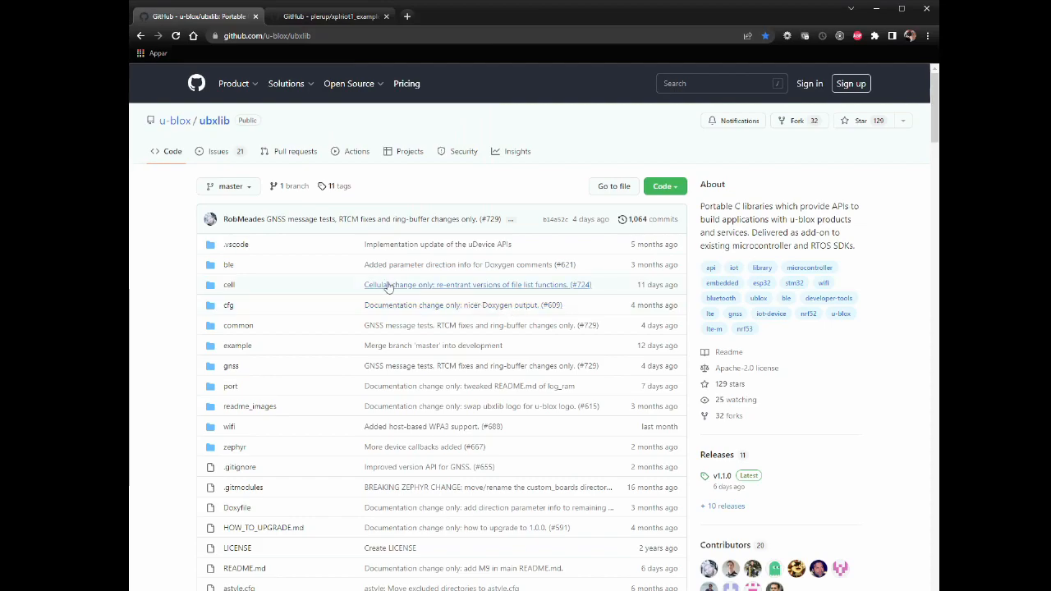
{"action": "mouse_move", "coordinate": [433, 378]}
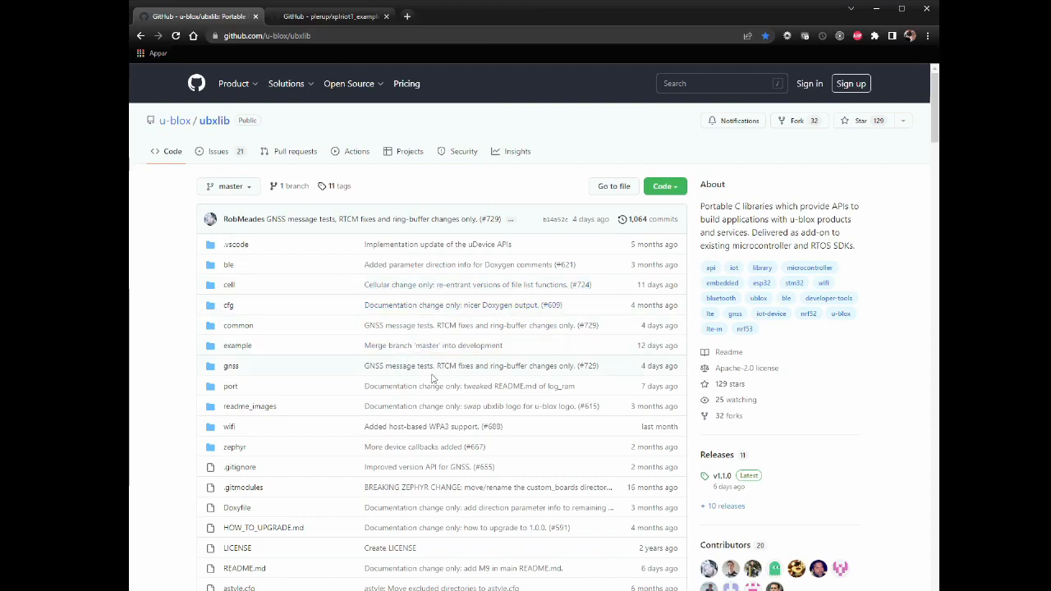
- Read down the ubxlib README through the APIs and supported platforms to 'Structure of ubxlib'
{"action": "scroll", "scroll_direction": "down", "scroll_amount": 3}
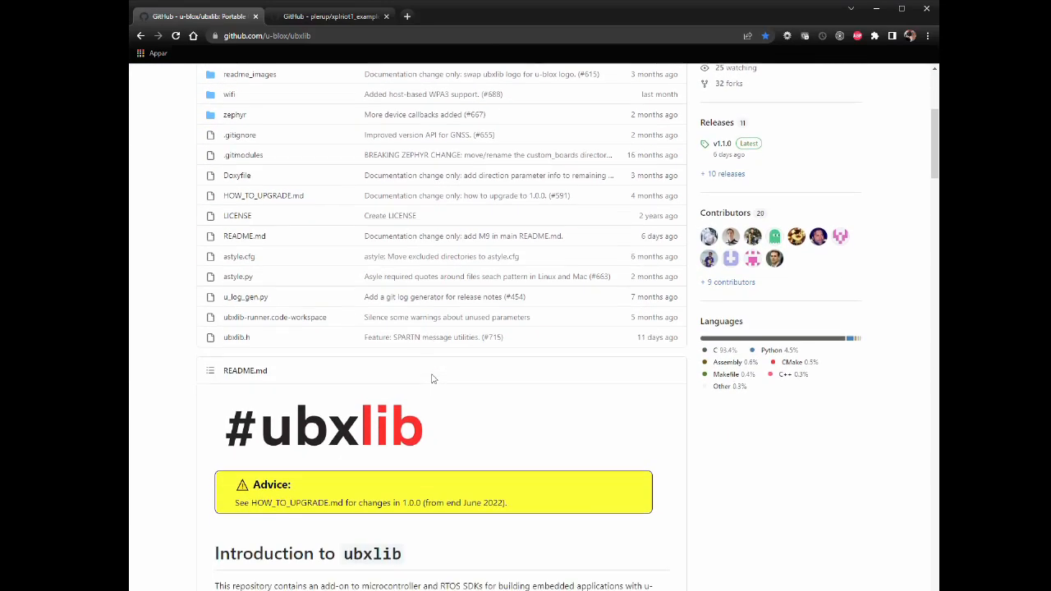
{"action": "scroll", "scroll_direction": "down", "scroll_amount": 3}
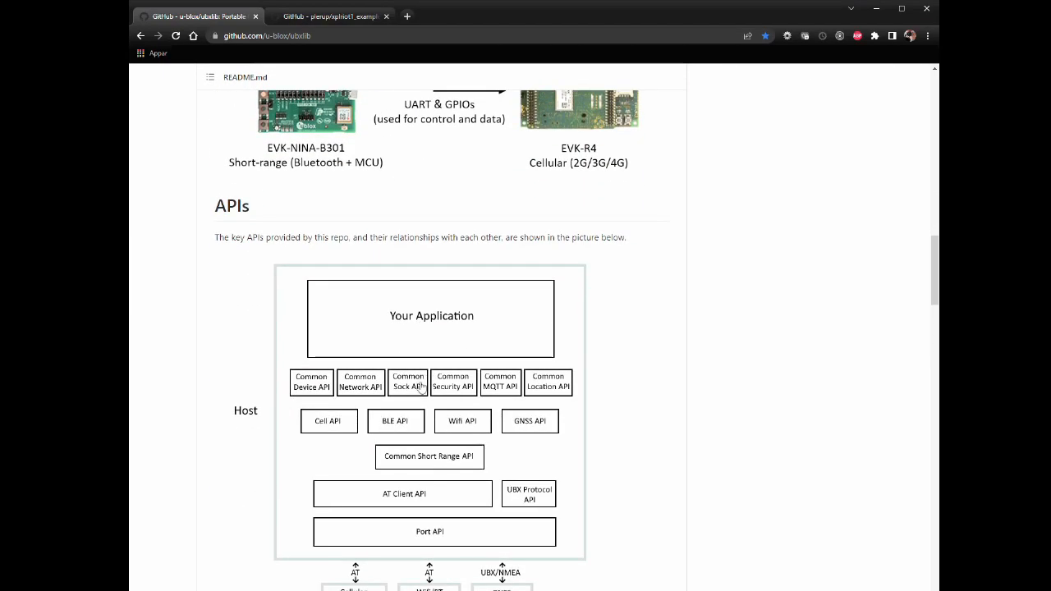
{"action": "scroll", "scroll_direction": "down", "scroll_amount": 3}
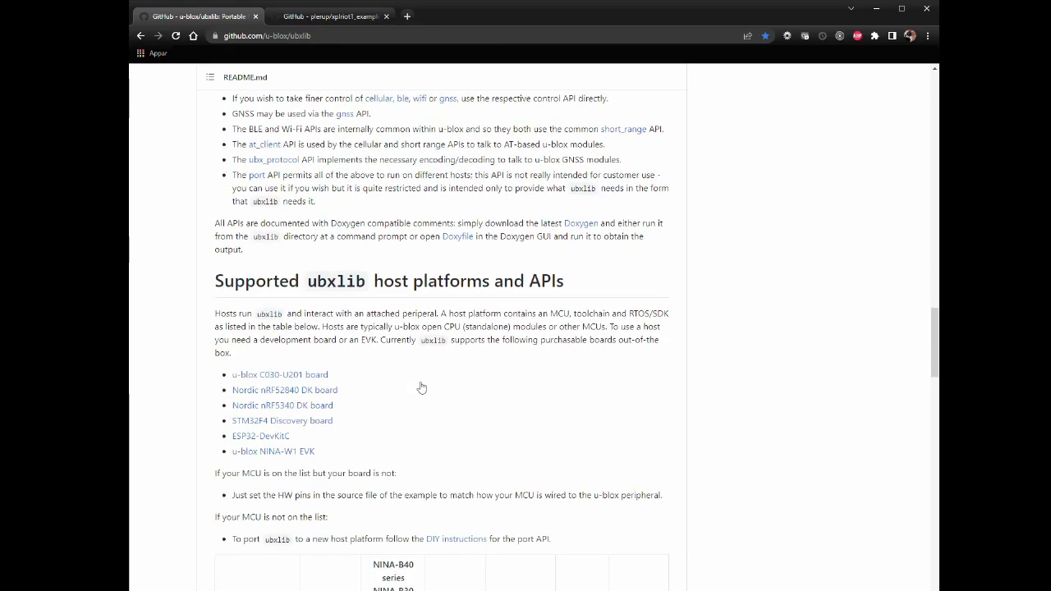
{"action": "scroll", "scroll_direction": "down", "scroll_amount": 3}
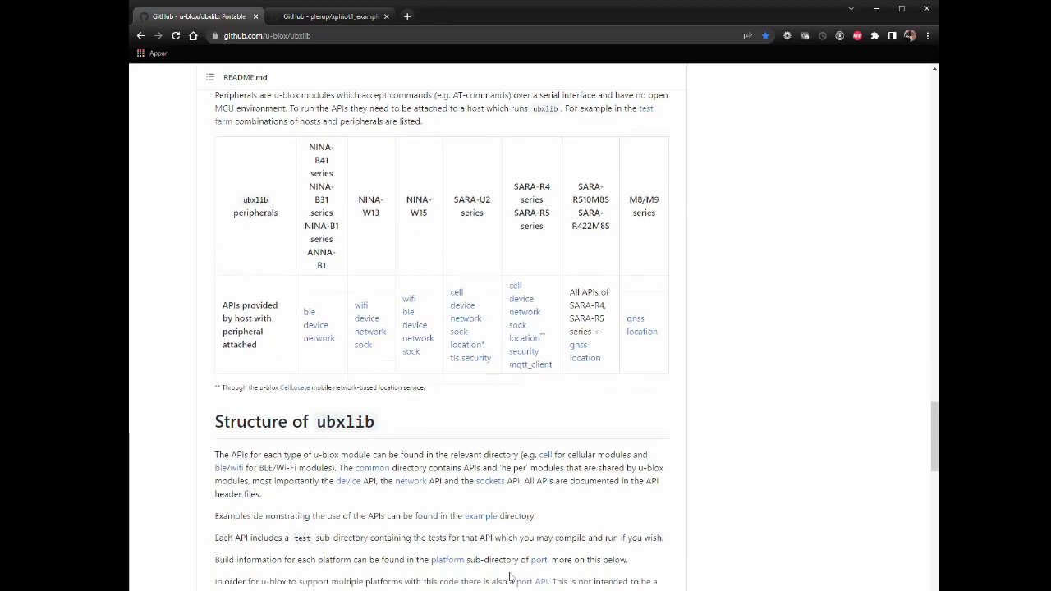
{"action": "scroll", "scroll_direction": "down", "scroll_amount": 3}
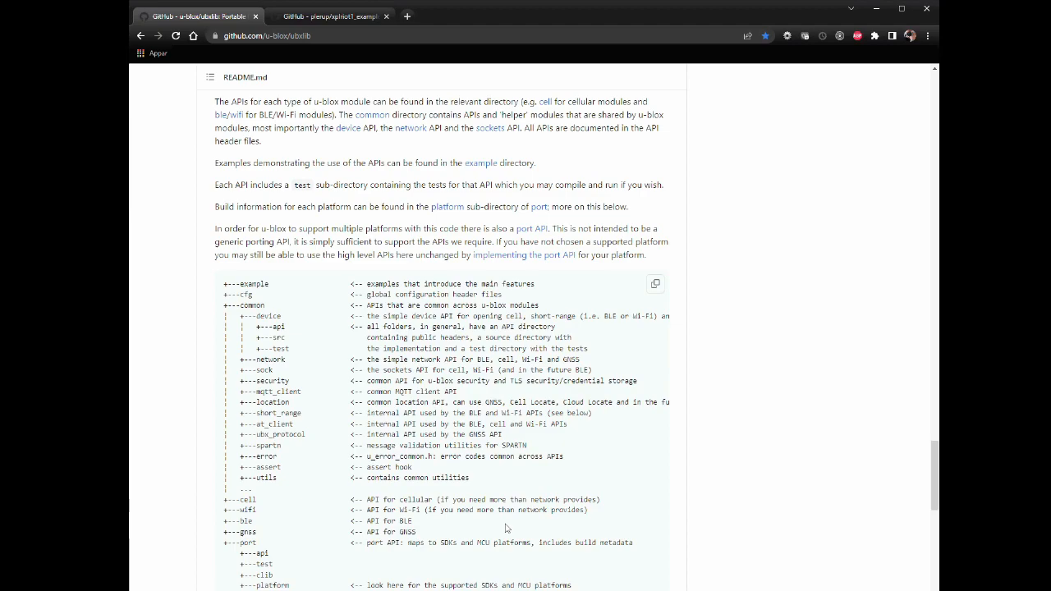
{"action": "mouse_move", "coordinate": [754, 352]}
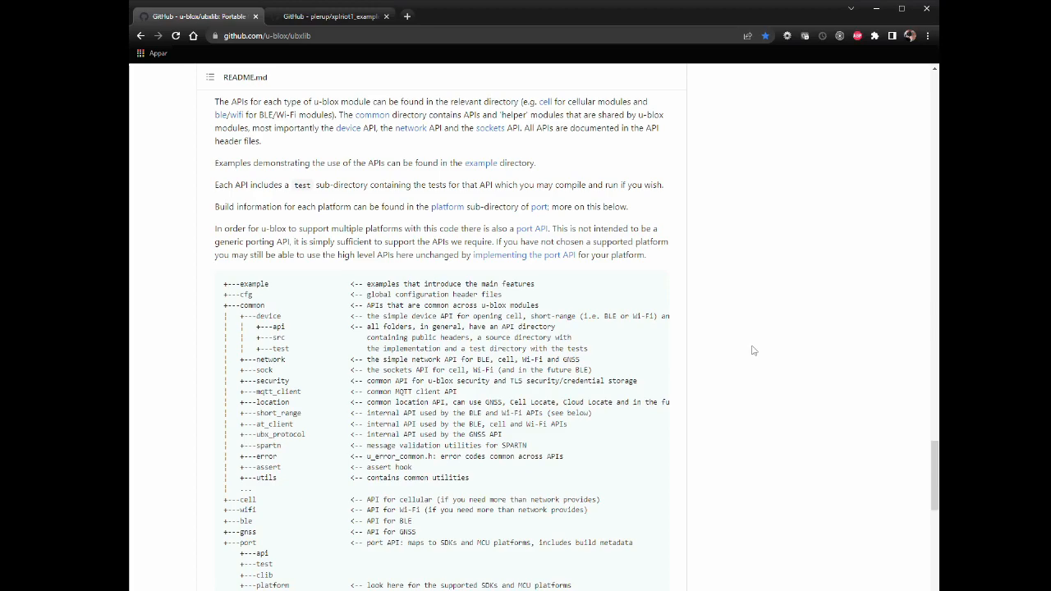
{"action": "mouse_move", "coordinate": [634, 346]}
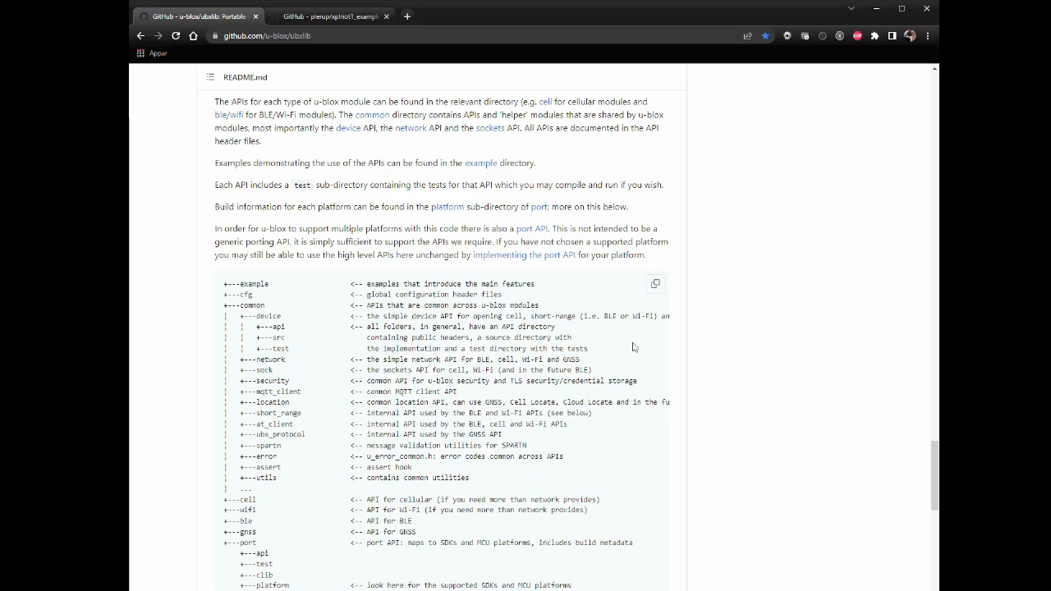
- Switch to the xplriot1_examples repository and open its examples folder listing aws_iot, blink and mqtt
{"action": "left_click", "coordinate": [328, 16]}
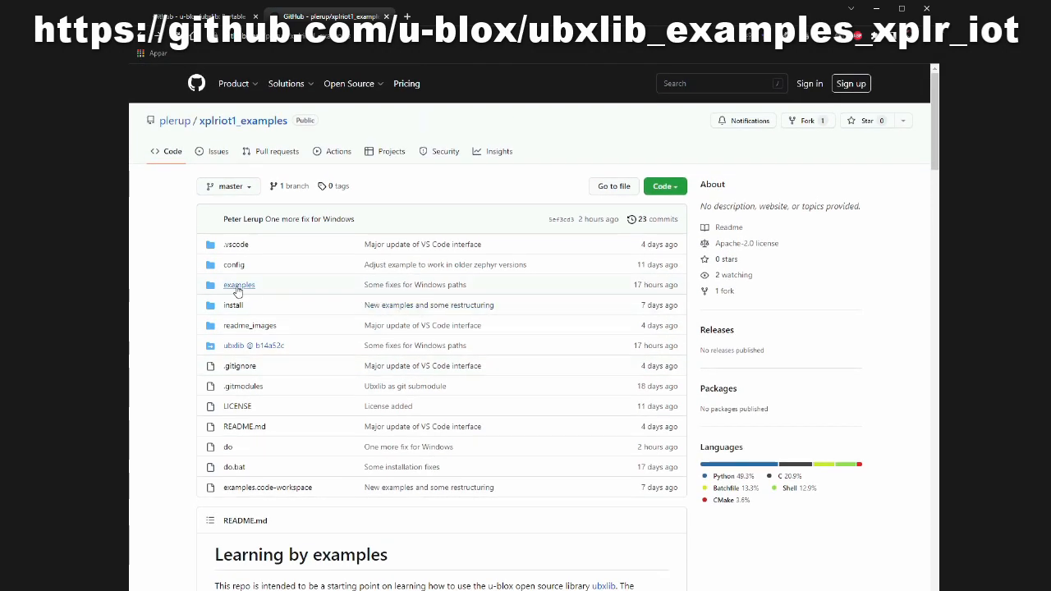
{"action": "left_click", "coordinate": [240, 284]}
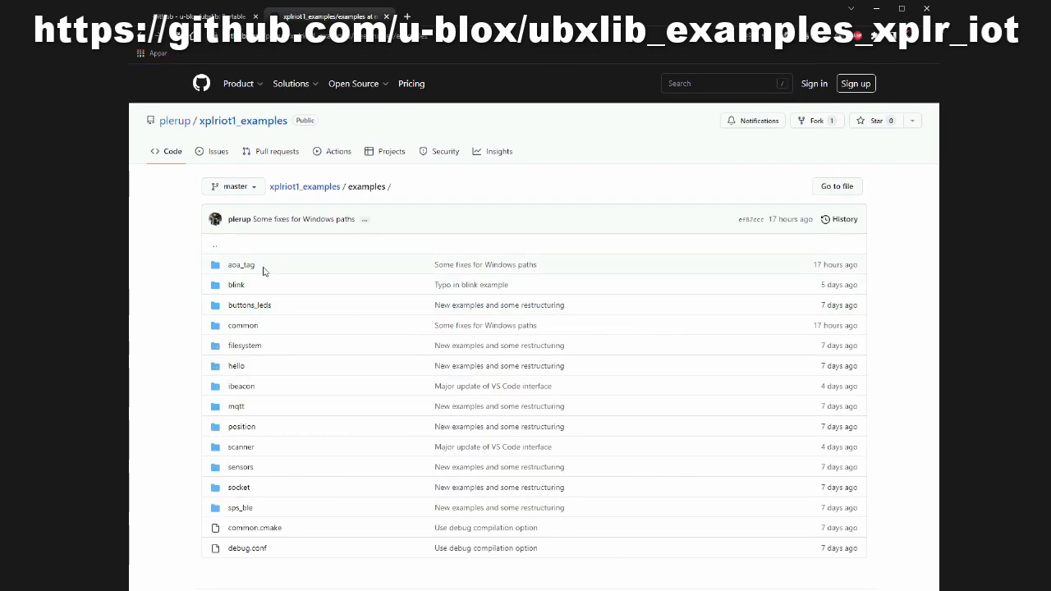
{"action": "mouse_move", "coordinate": [282, 507]}
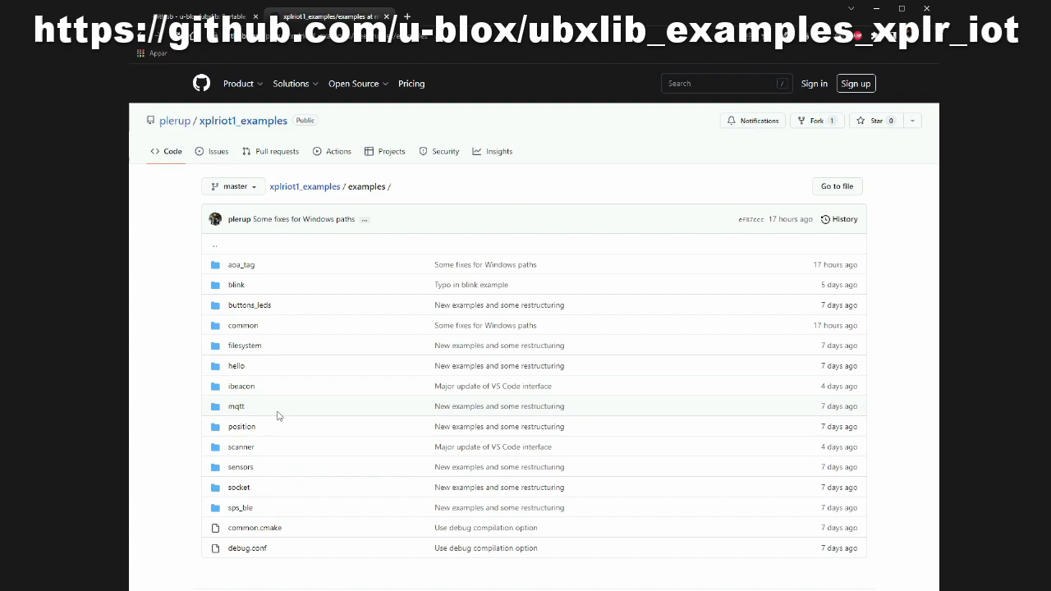
{"action": "mouse_move", "coordinate": [284, 407]}
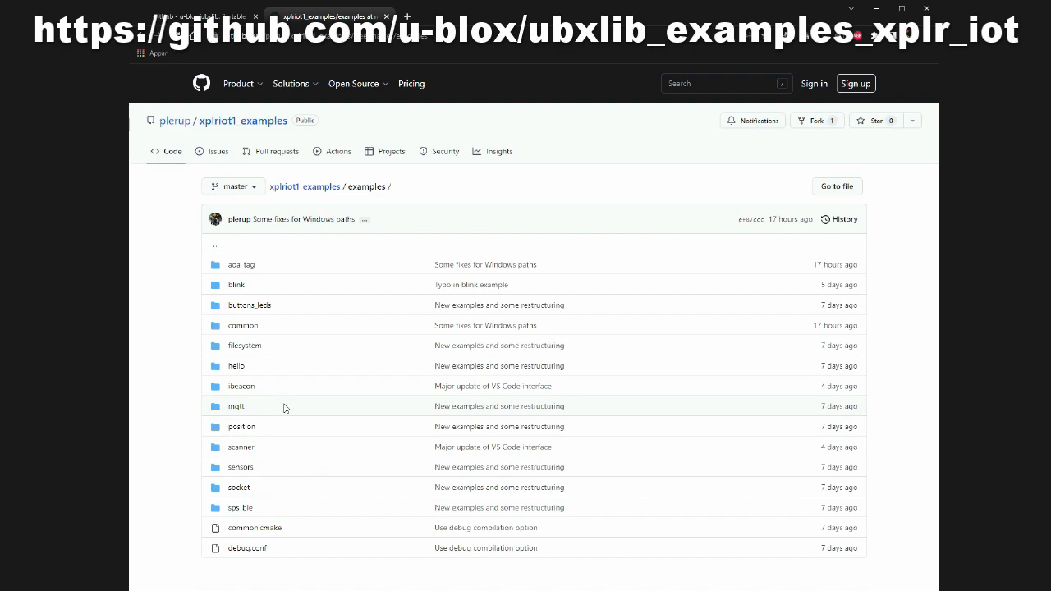
{"action": "mouse_move", "coordinate": [238, 286]}
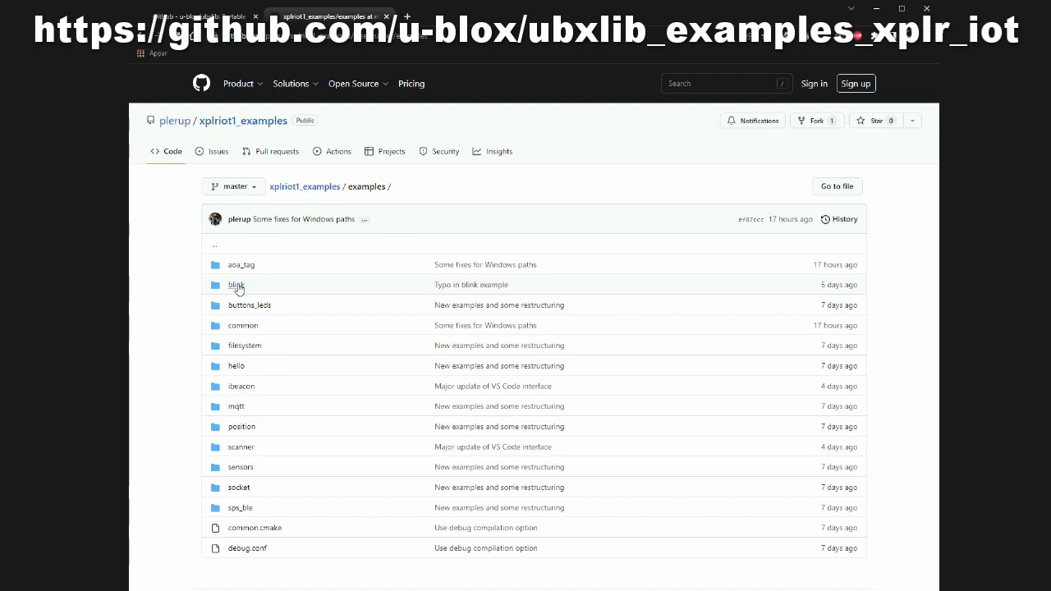
{"action": "mouse_move", "coordinate": [264, 291]}
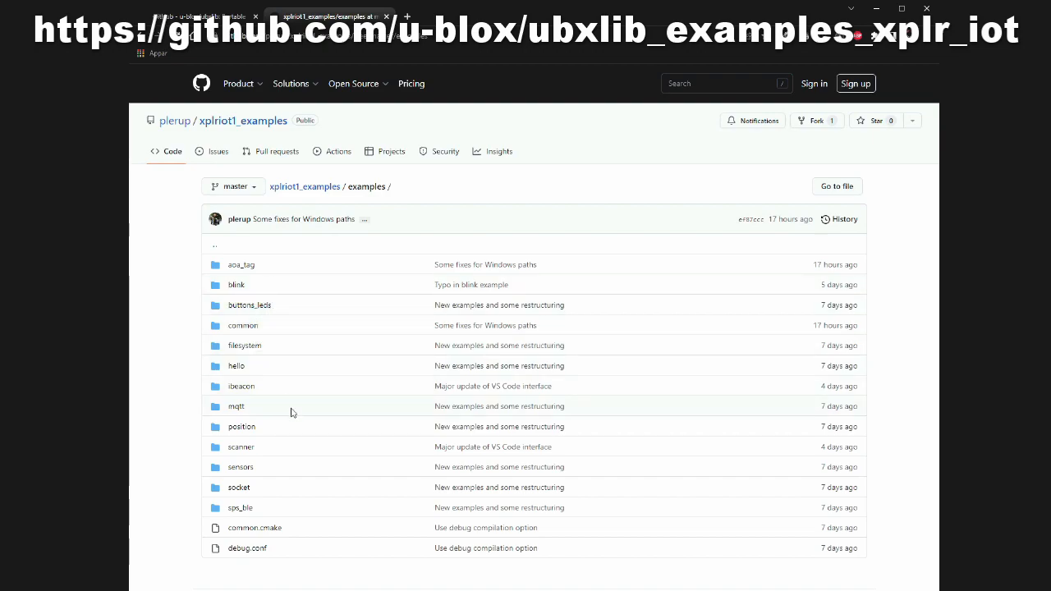
{"action": "mouse_move", "coordinate": [256, 410]}
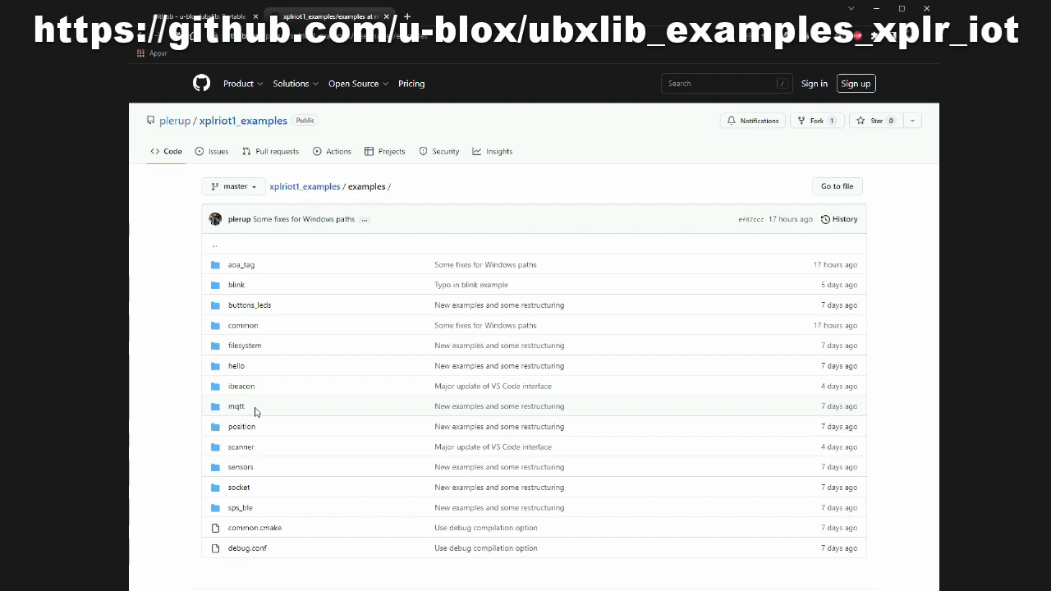
{"action": "mouse_move", "coordinate": [238, 407]}
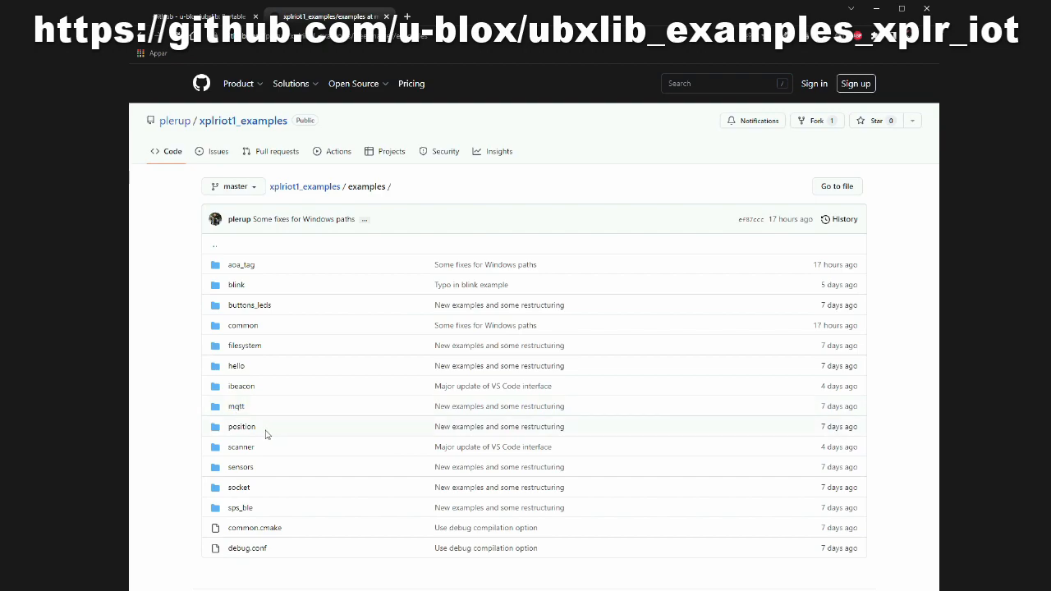
{"action": "mouse_move", "coordinate": [286, 437]}
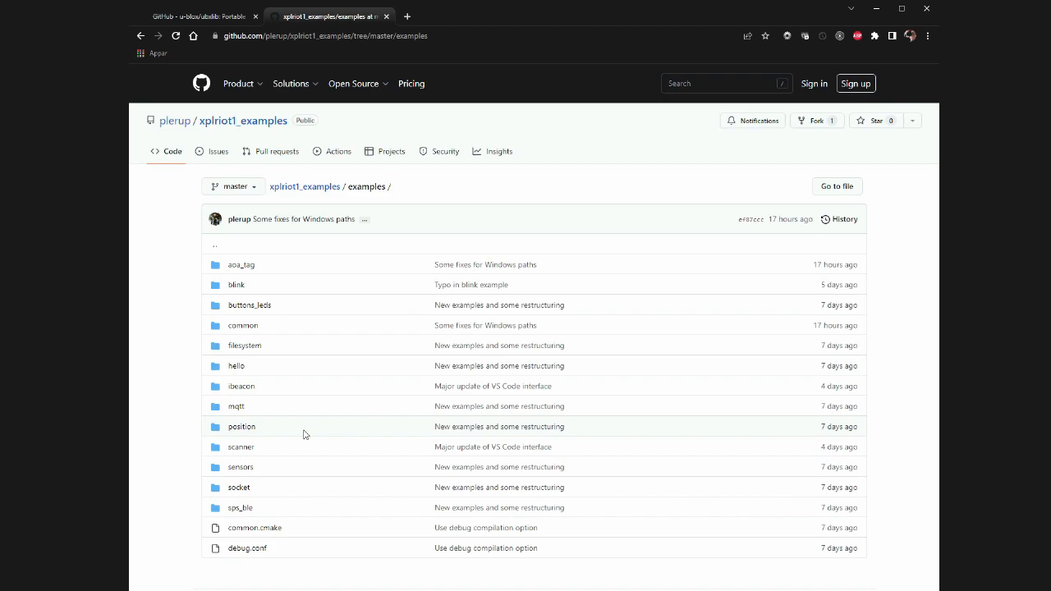
{"action": "mouse_move", "coordinate": [337, 179]}
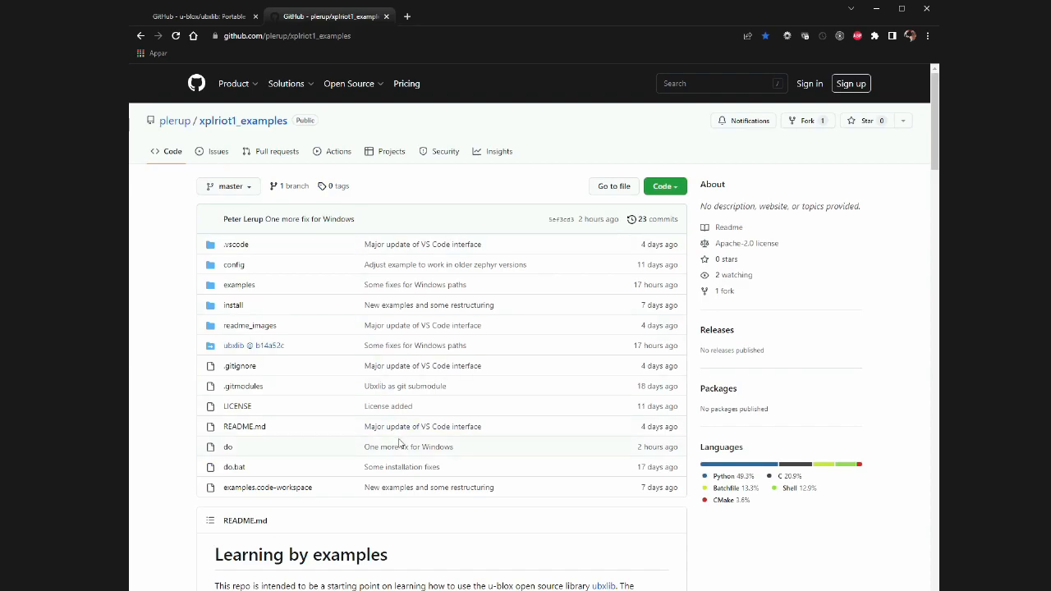
- Follow the README's 'goto this page' link to the install/README.md installation instructions
{"action": "scroll", "scroll_direction": "down", "scroll_amount": 3}
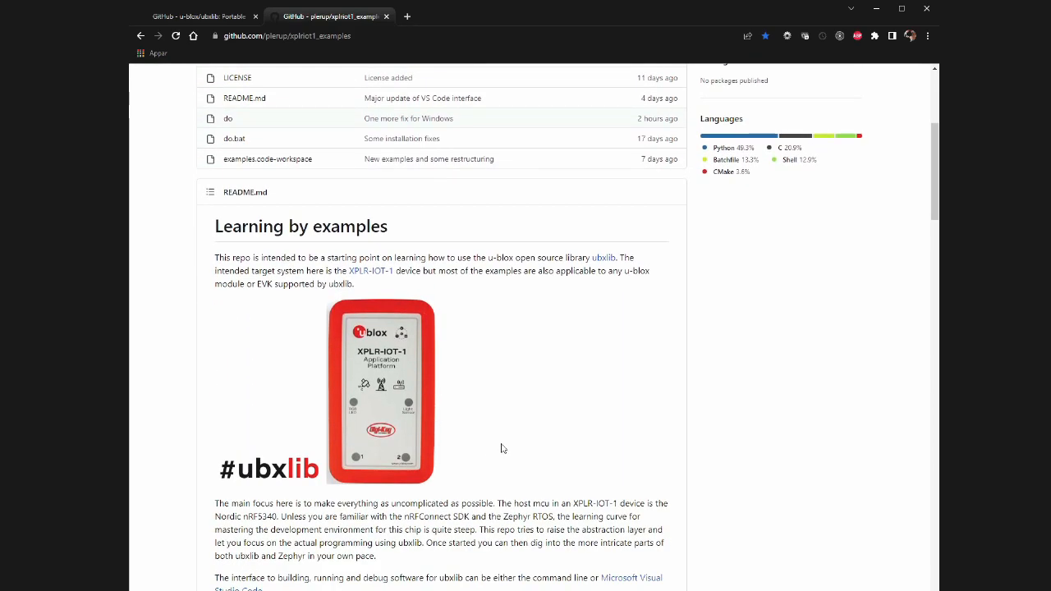
{"action": "mouse_move", "coordinate": [542, 444]}
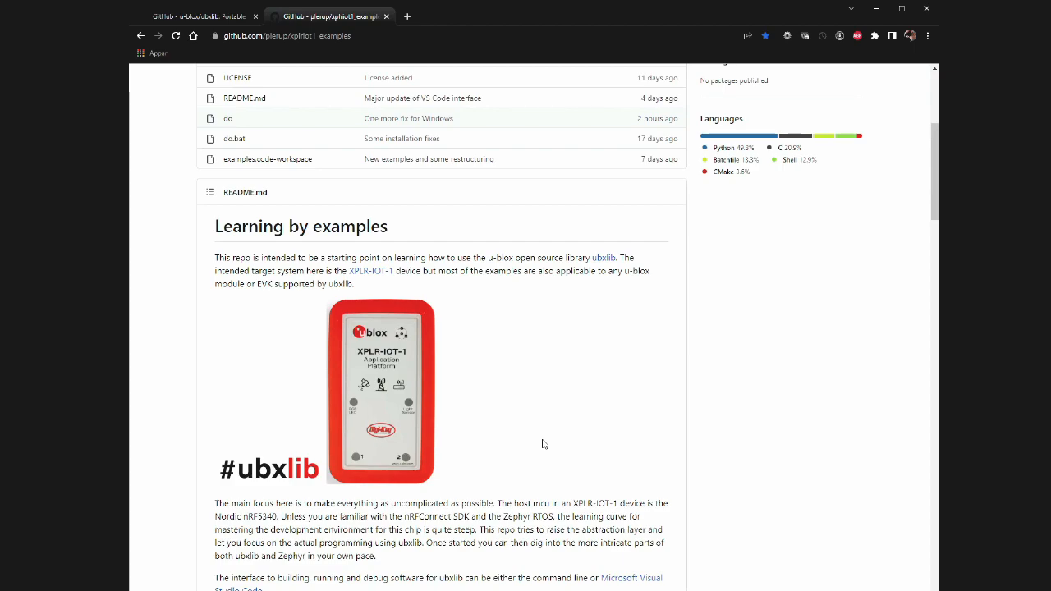
{"action": "mouse_move", "coordinate": [526, 444]}
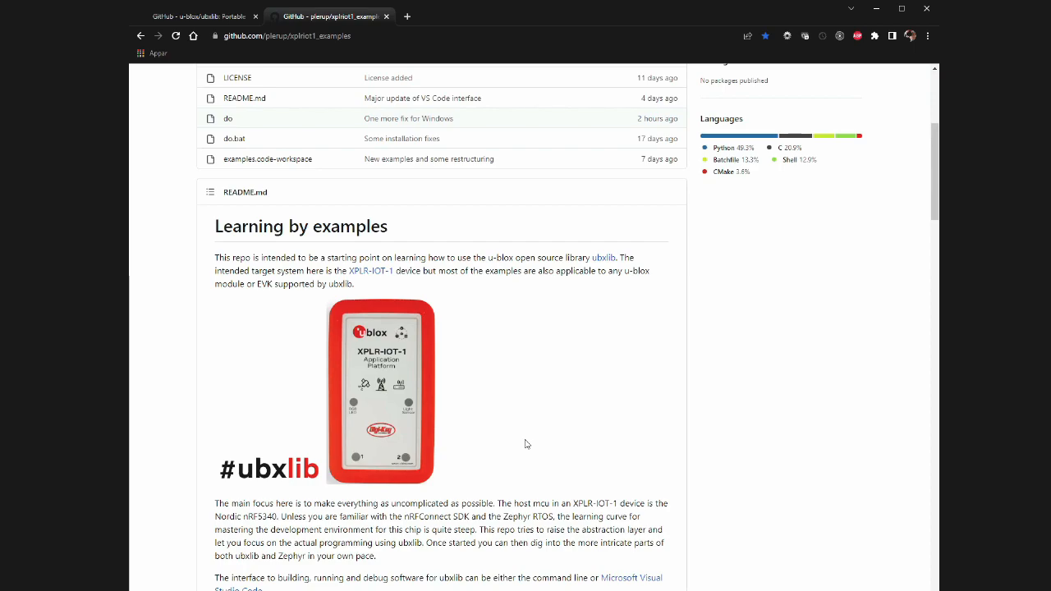
{"action": "mouse_move", "coordinate": [519, 471]}
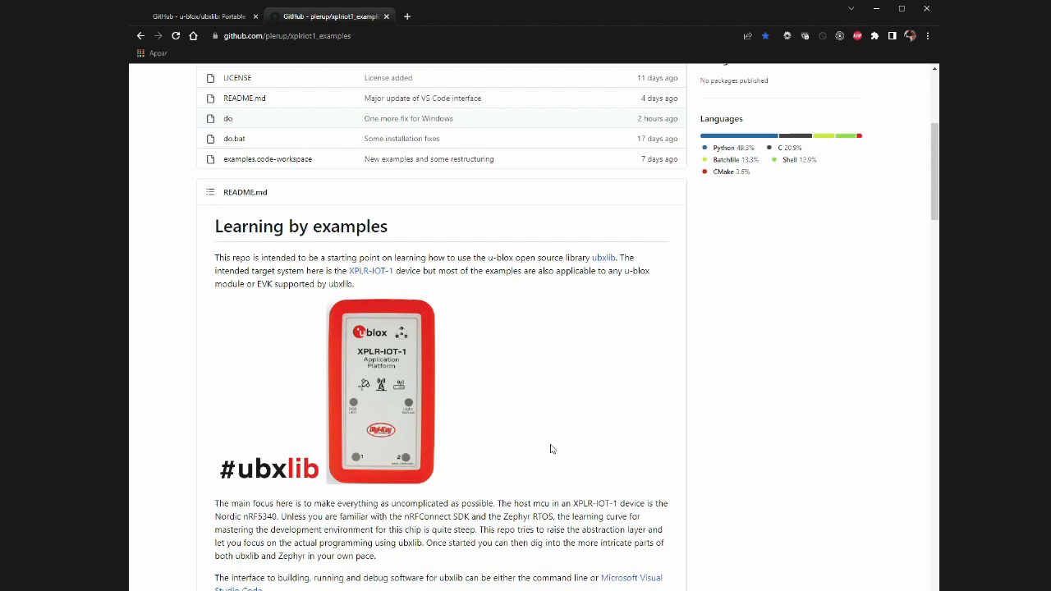
{"action": "scroll", "scroll_direction": "down", "scroll_amount": 3}
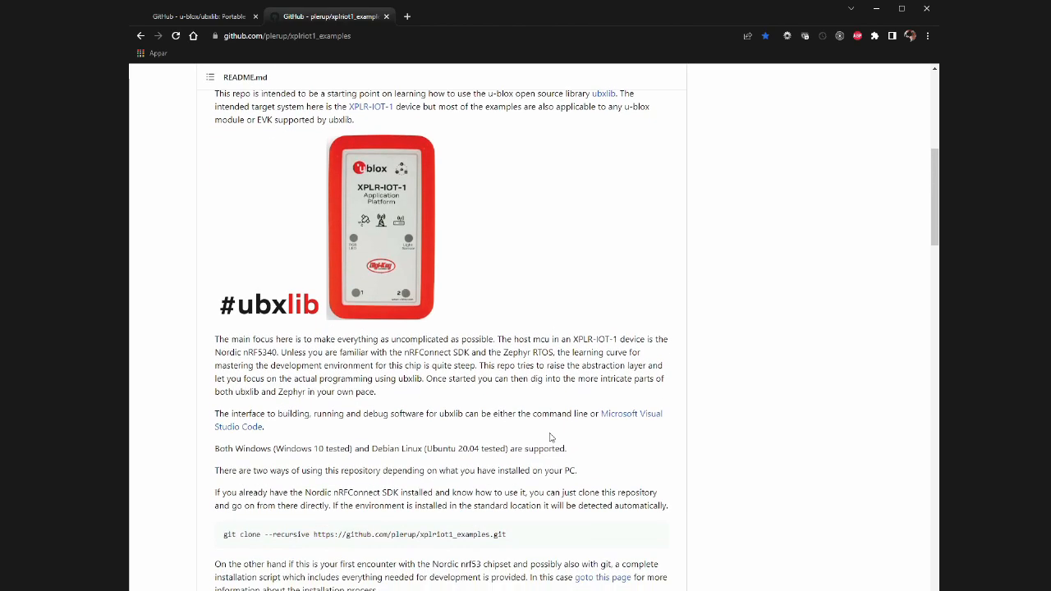
{"action": "scroll", "scroll_direction": "down", "scroll_amount": 3}
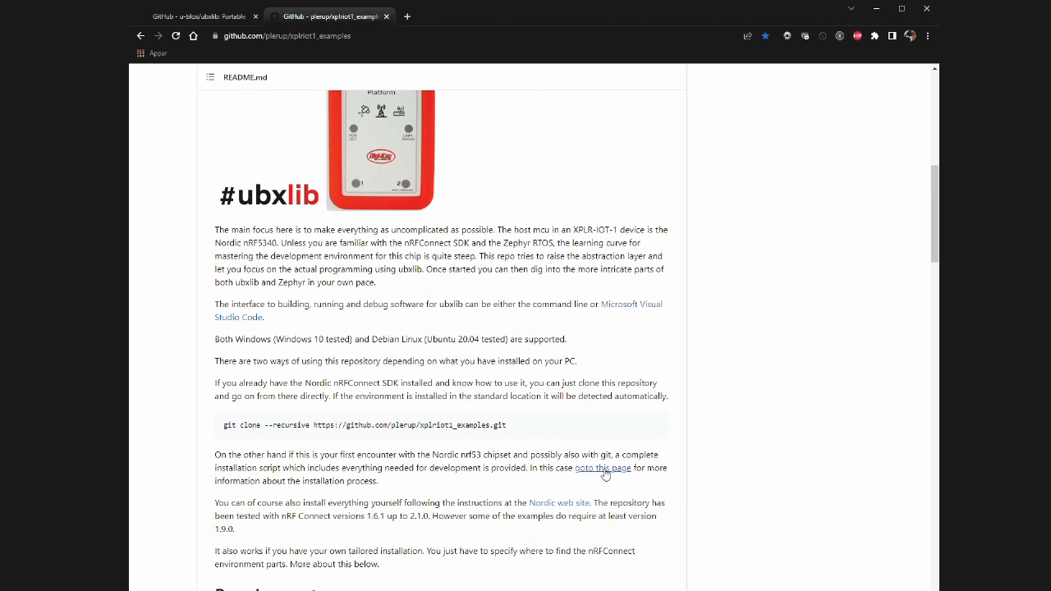
{"action": "left_click", "coordinate": [602, 466]}
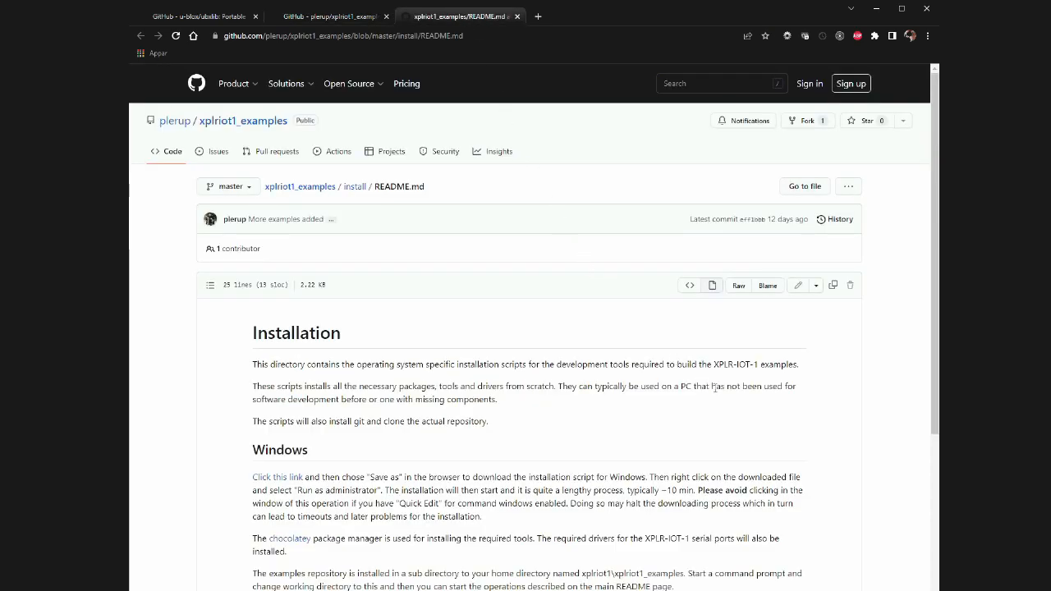
{"action": "scroll", "scroll_direction": "down", "scroll_amount": 3}
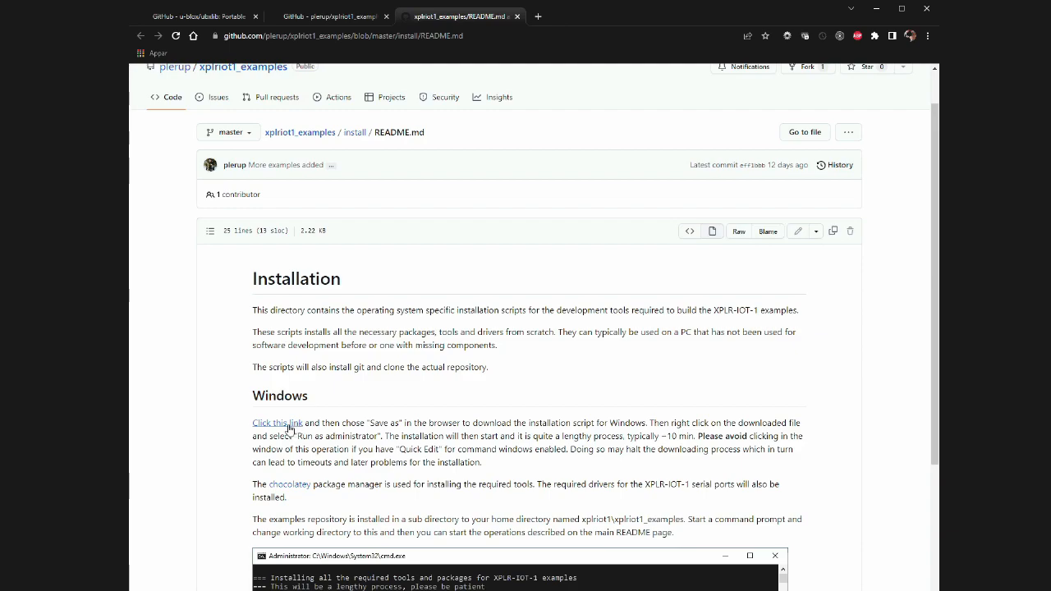
{"action": "left_click", "coordinate": [276, 422]}
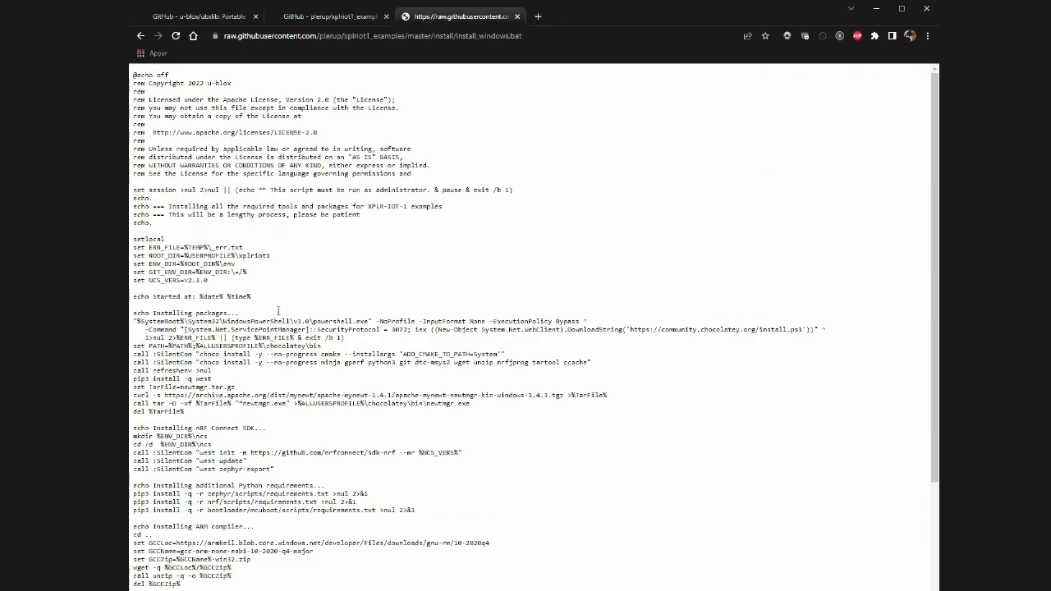
{"action": "left_click", "coordinate": [139, 36]}
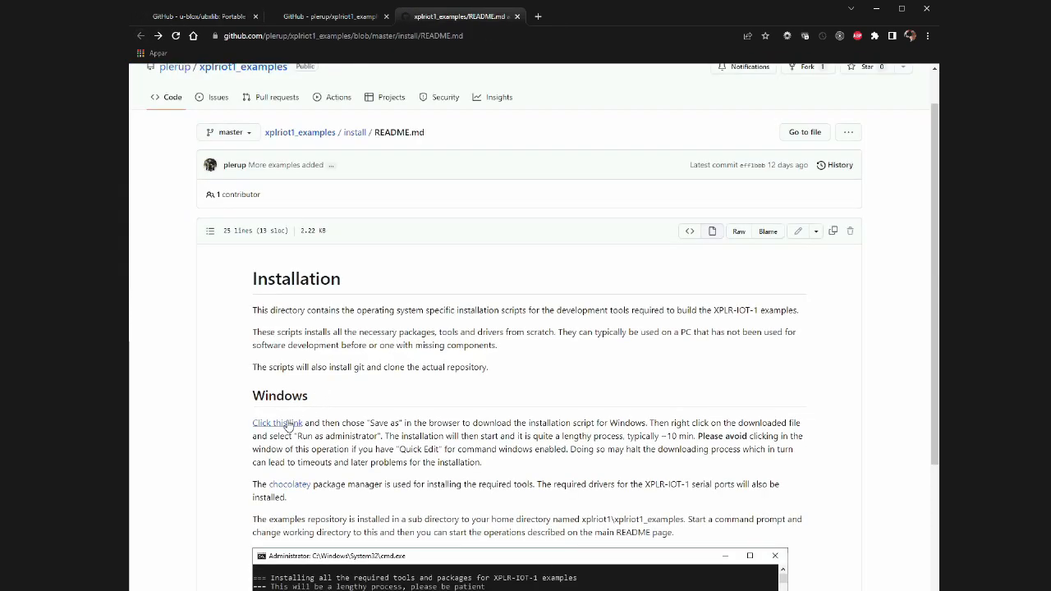
{"action": "mouse_move", "coordinate": [370, 480]}
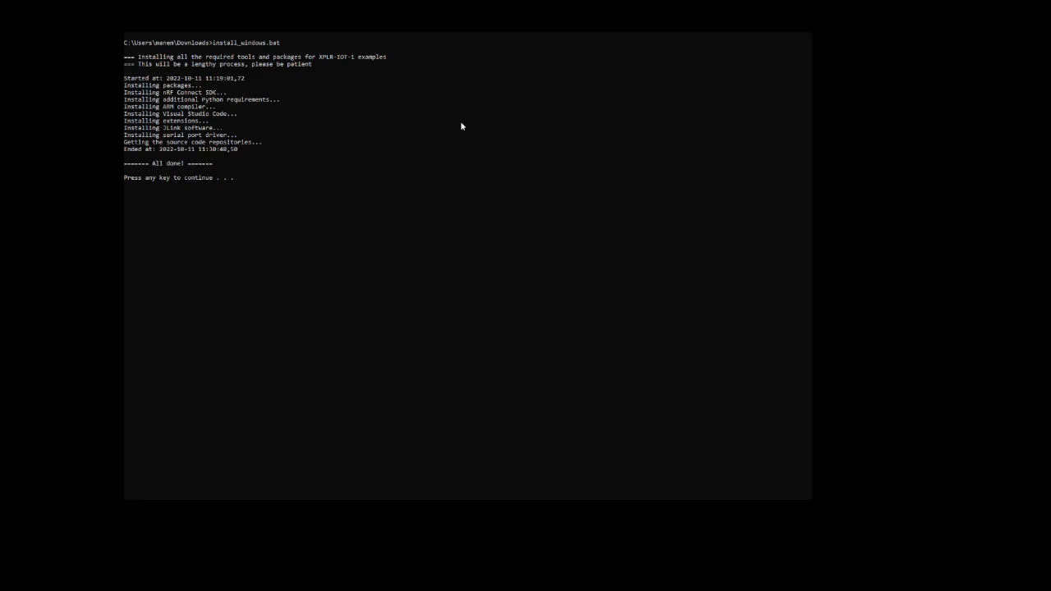
- End the install script at 'Press any key to continue' and return to the Downloads prompt
{"action": "key", "text": "enter"}
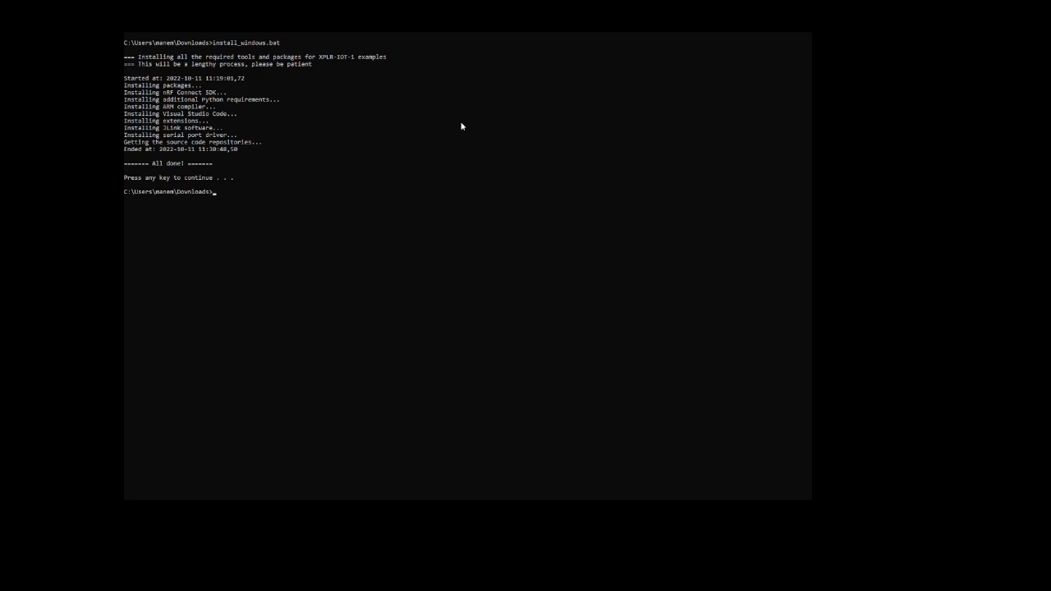
{"action": "mouse_move", "coordinate": [341, 155]}
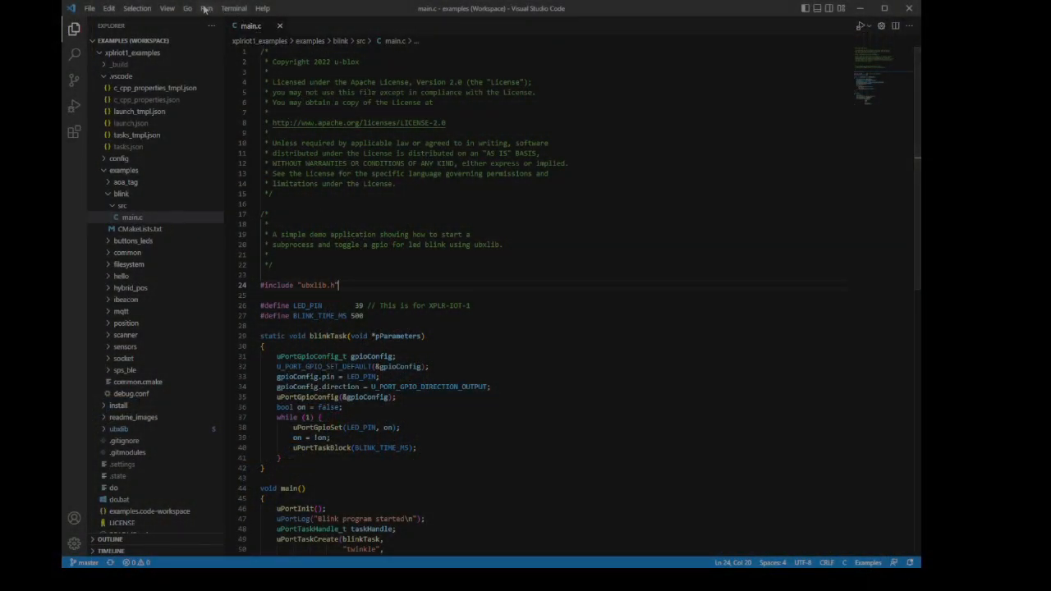
- Run the Flash 'blink' build task and confirm the board is ready, writing the firmware over serial
{"action": "left_click", "coordinate": [233, 8]}
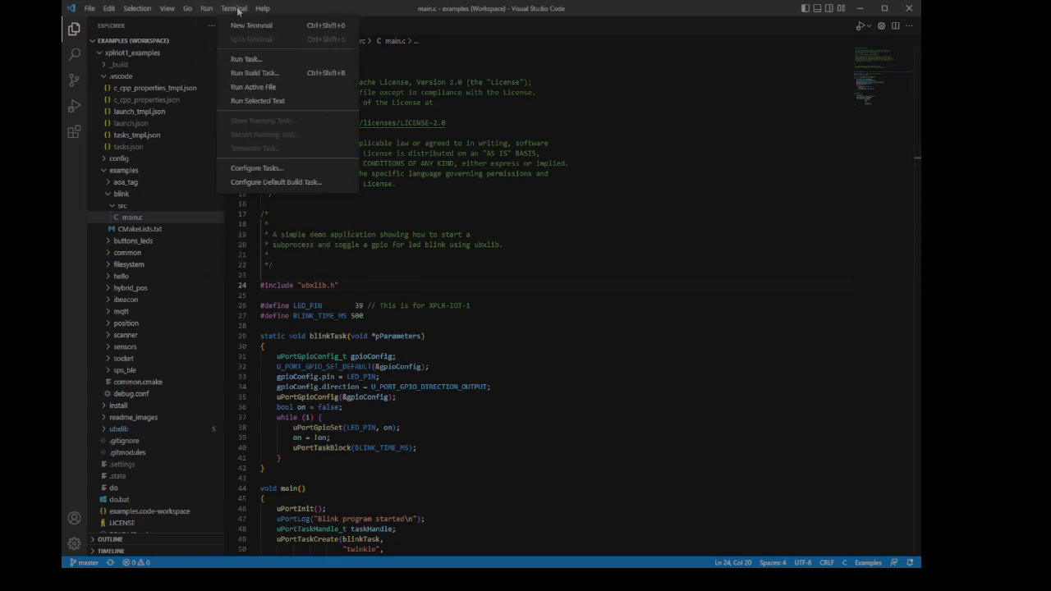
{"action": "left_click", "coordinate": [244, 60]}
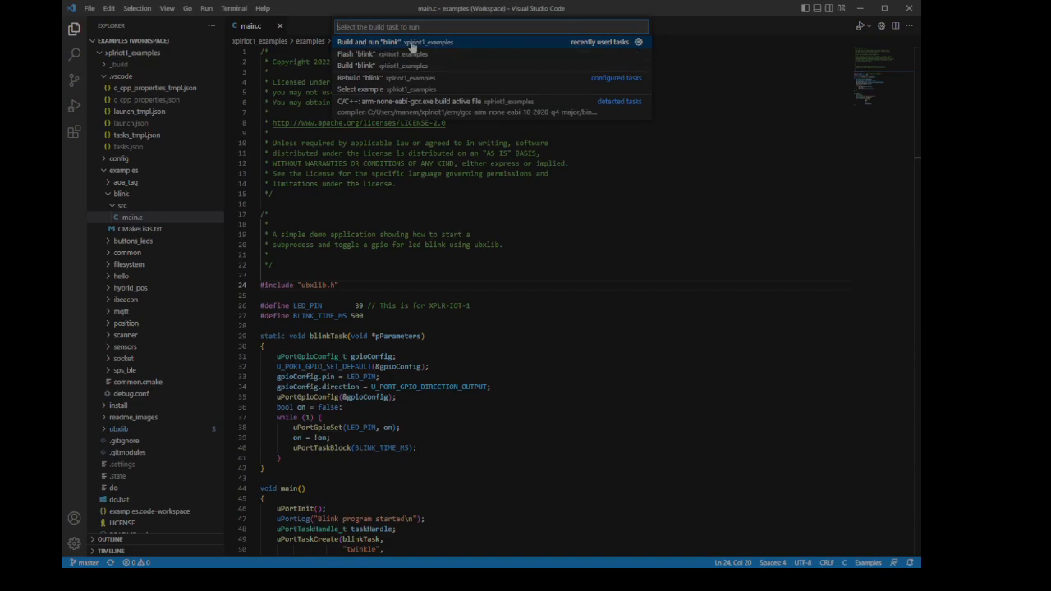
{"action": "left_click", "coordinate": [354, 52]}
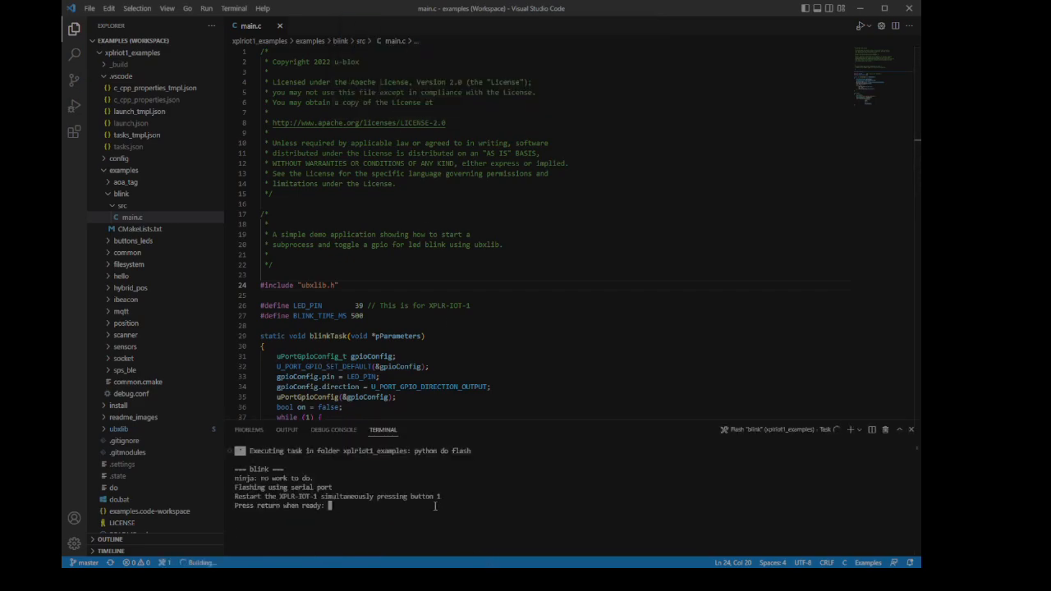
{"action": "key", "text": "Return"}
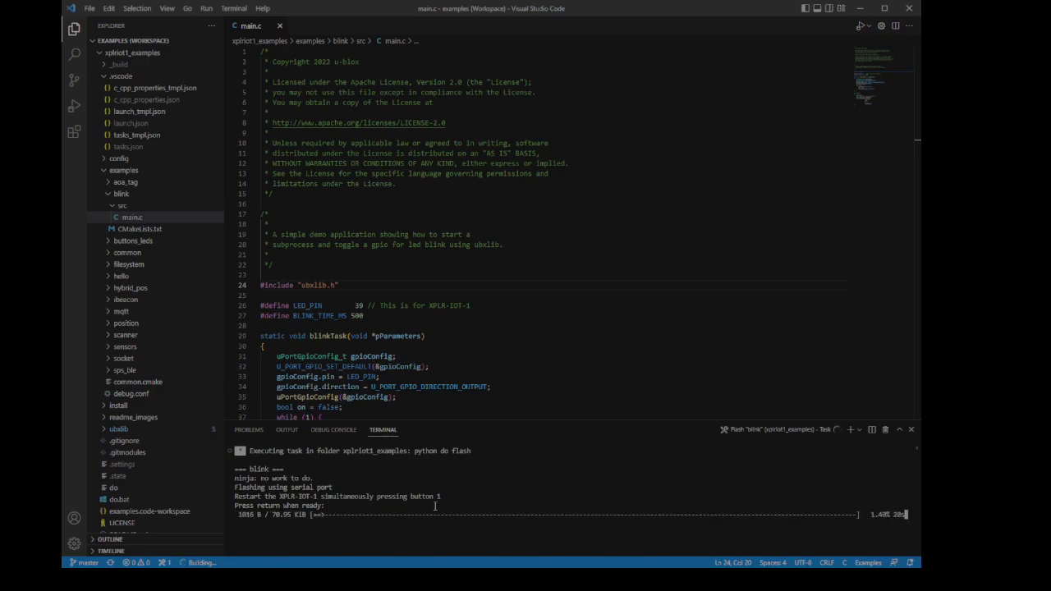